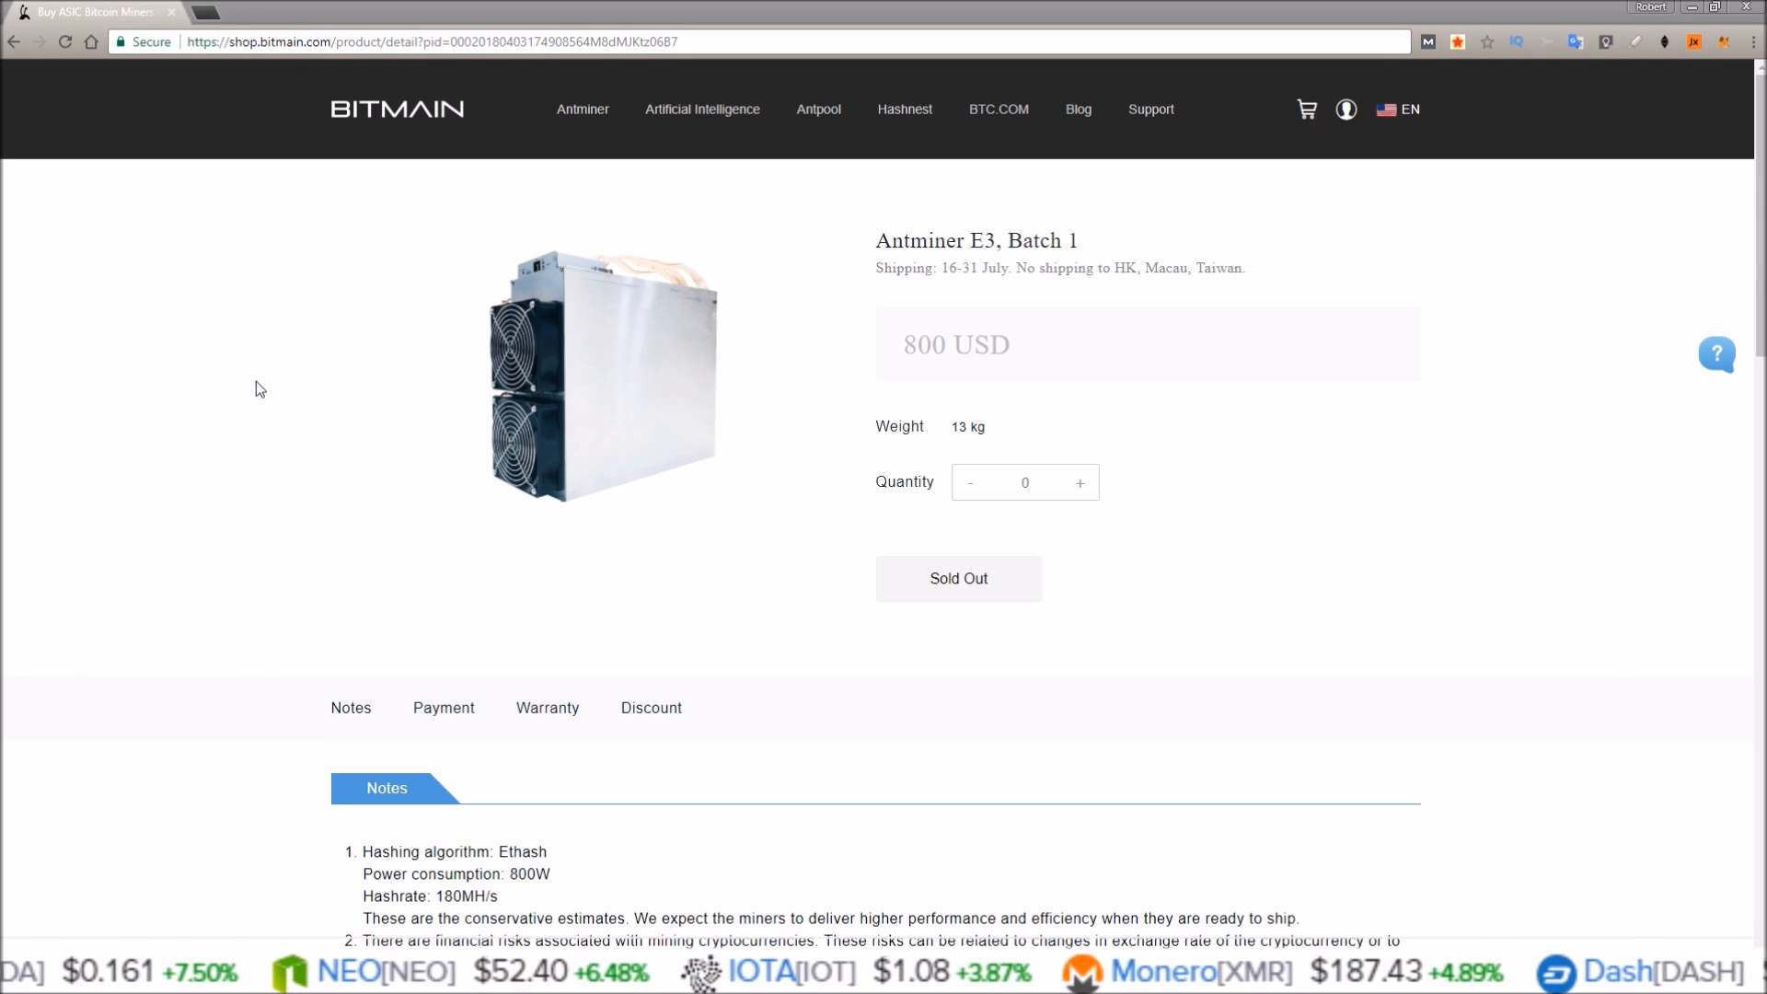
{"action": "mouse_move", "coordinate": [273, 387]}
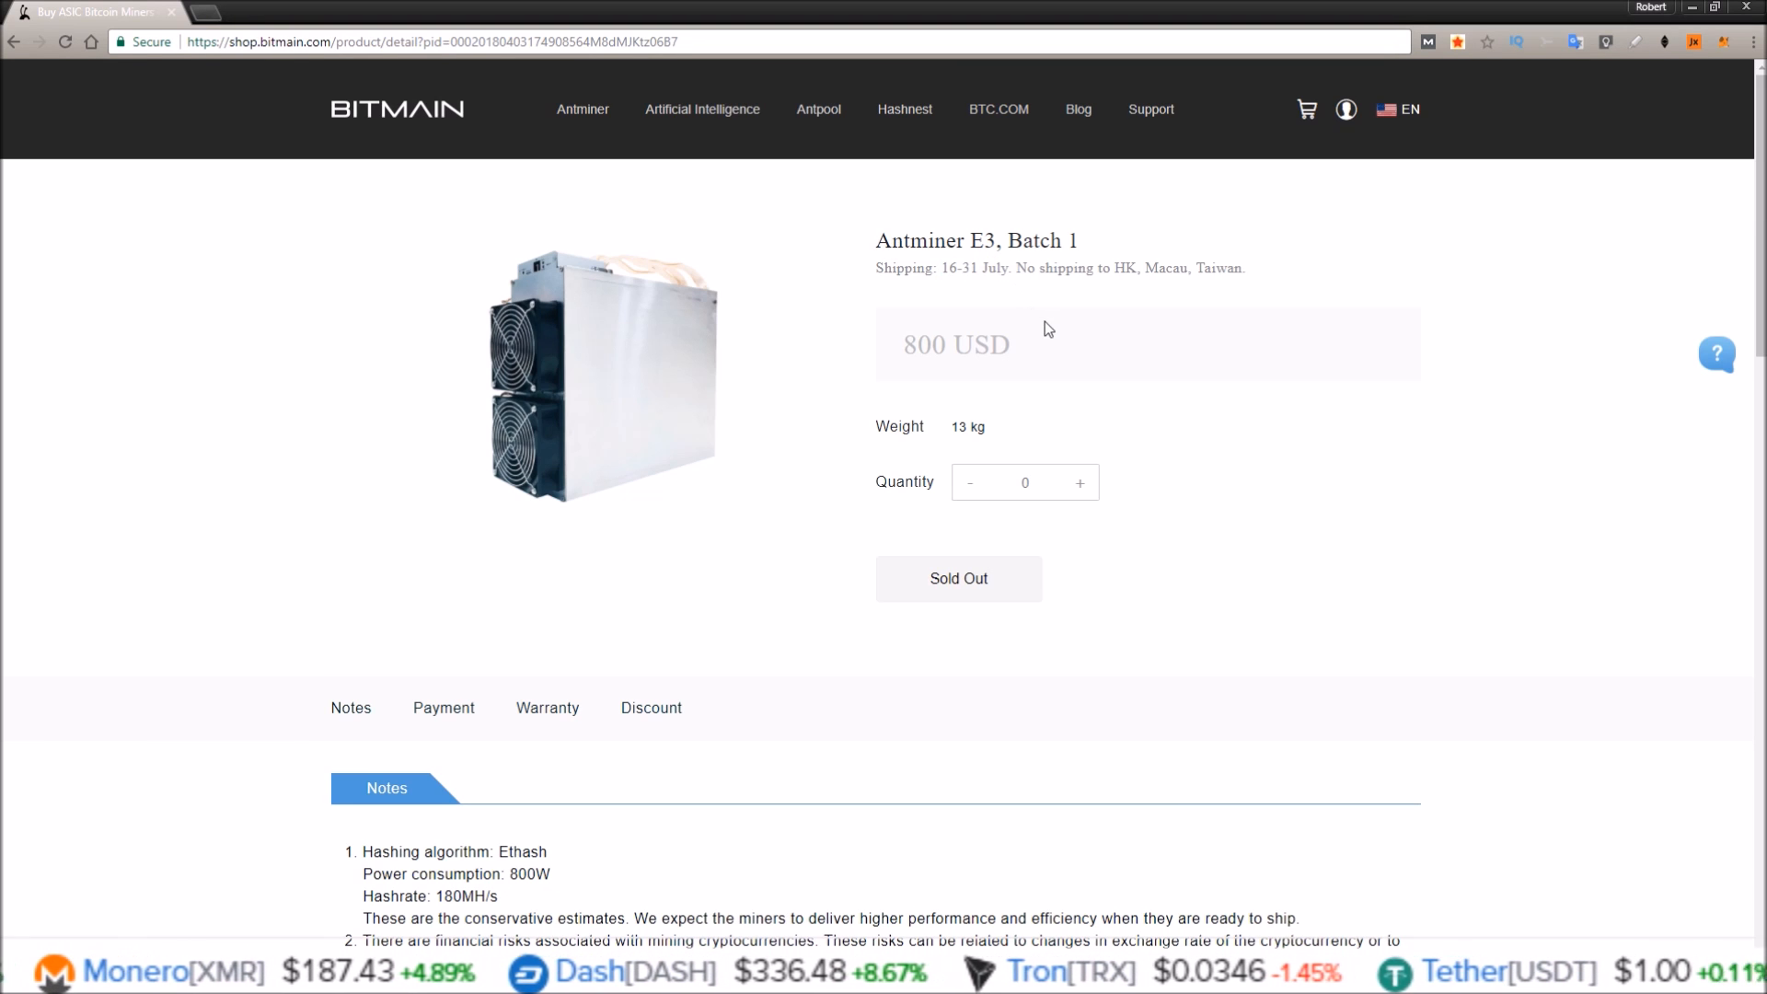
Step: Highlight the 800 USD price, then scroll to the Notes and select its terms
{"action": "double_click", "coordinate": [924, 344]}
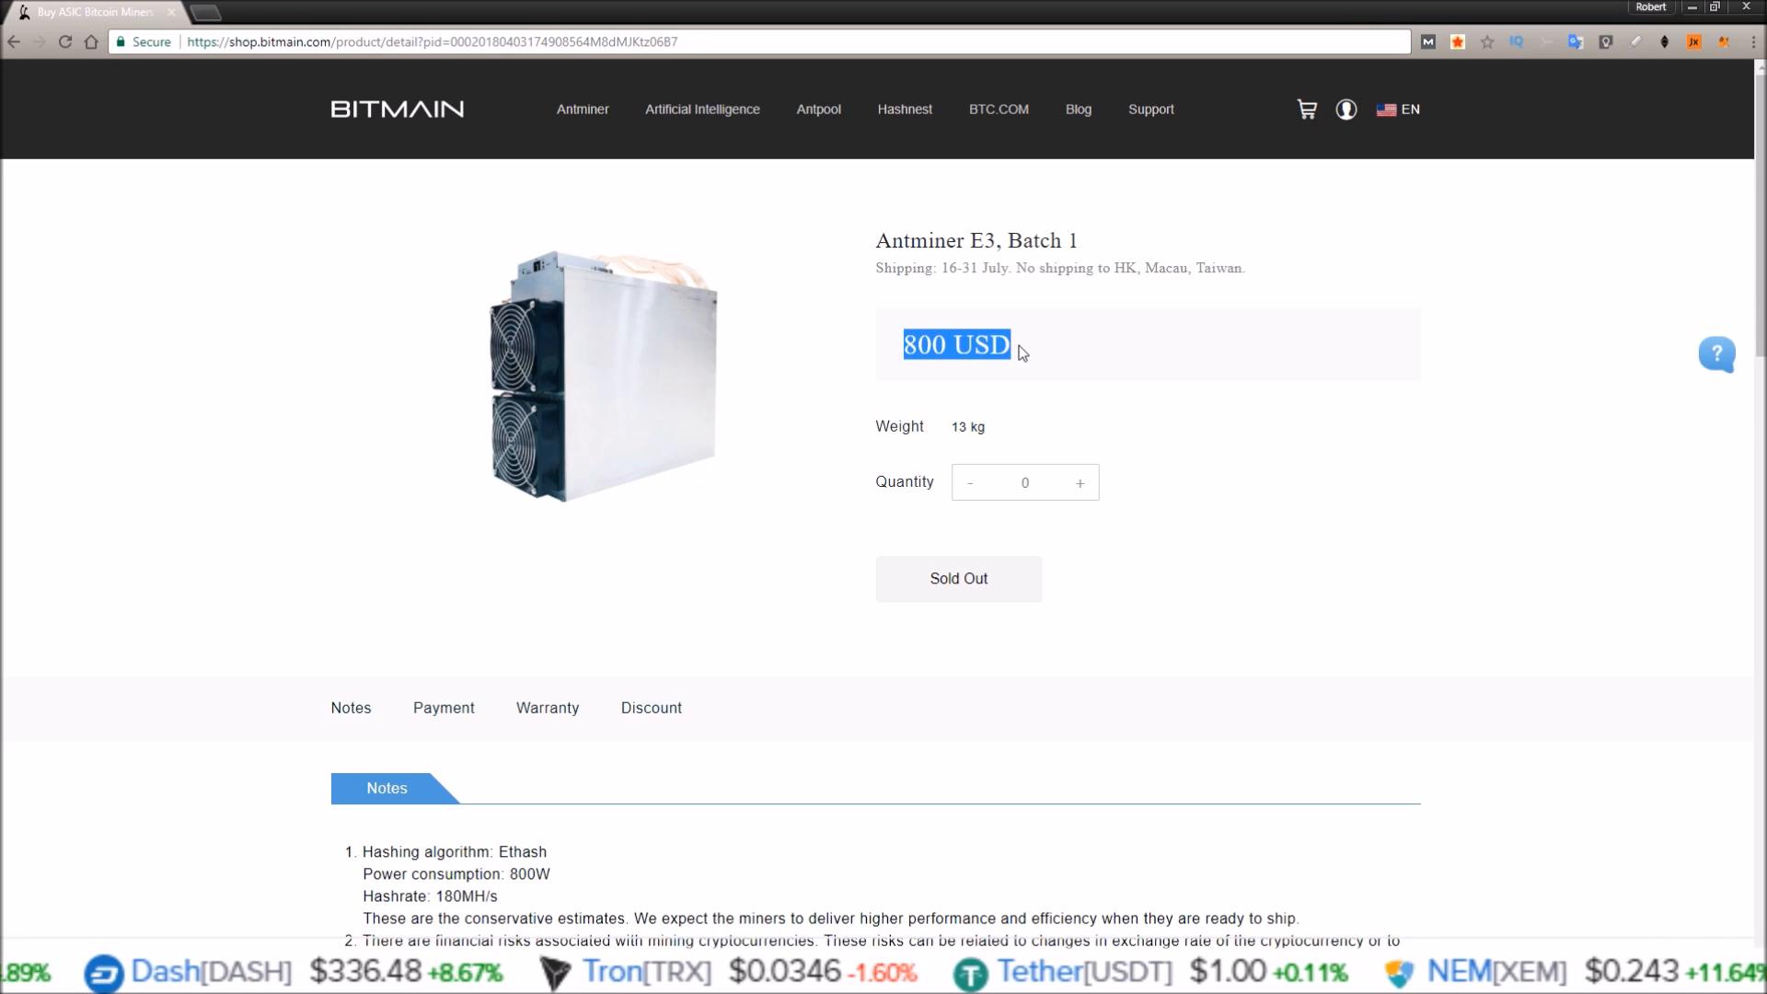
{"action": "mouse_move", "coordinate": [1644, 294]}
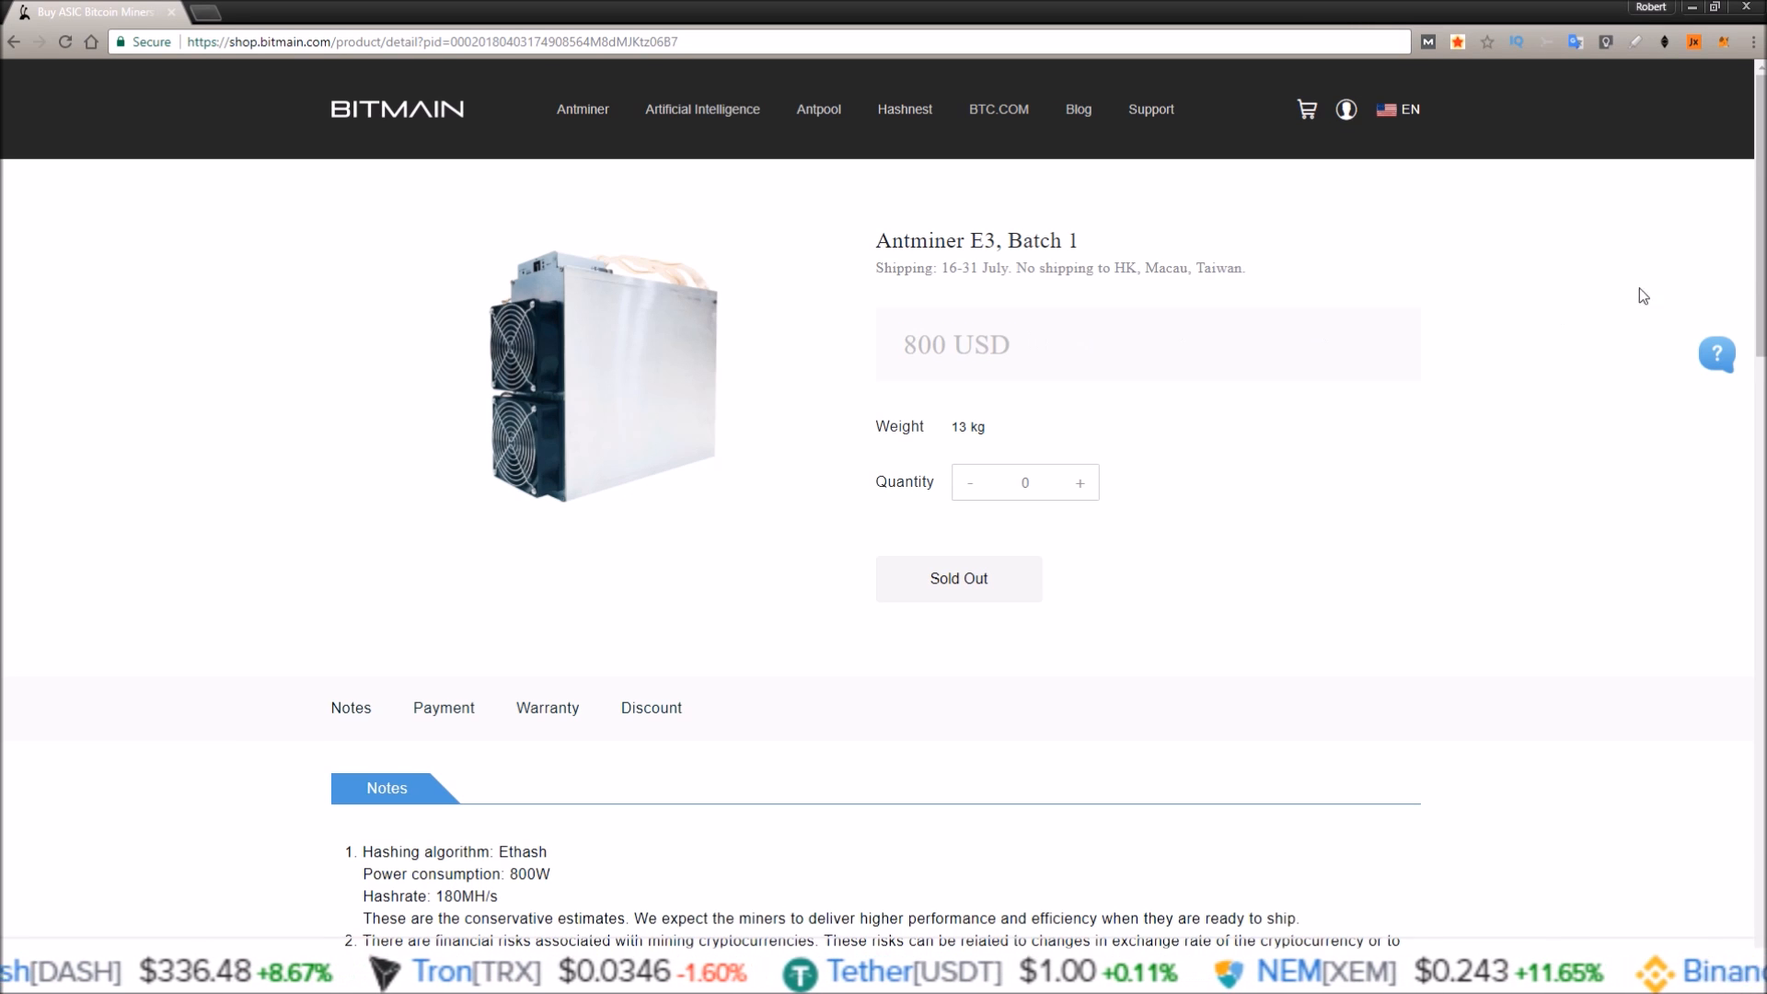
{"action": "scroll", "scroll_direction": "down", "scroll_amount": 3}
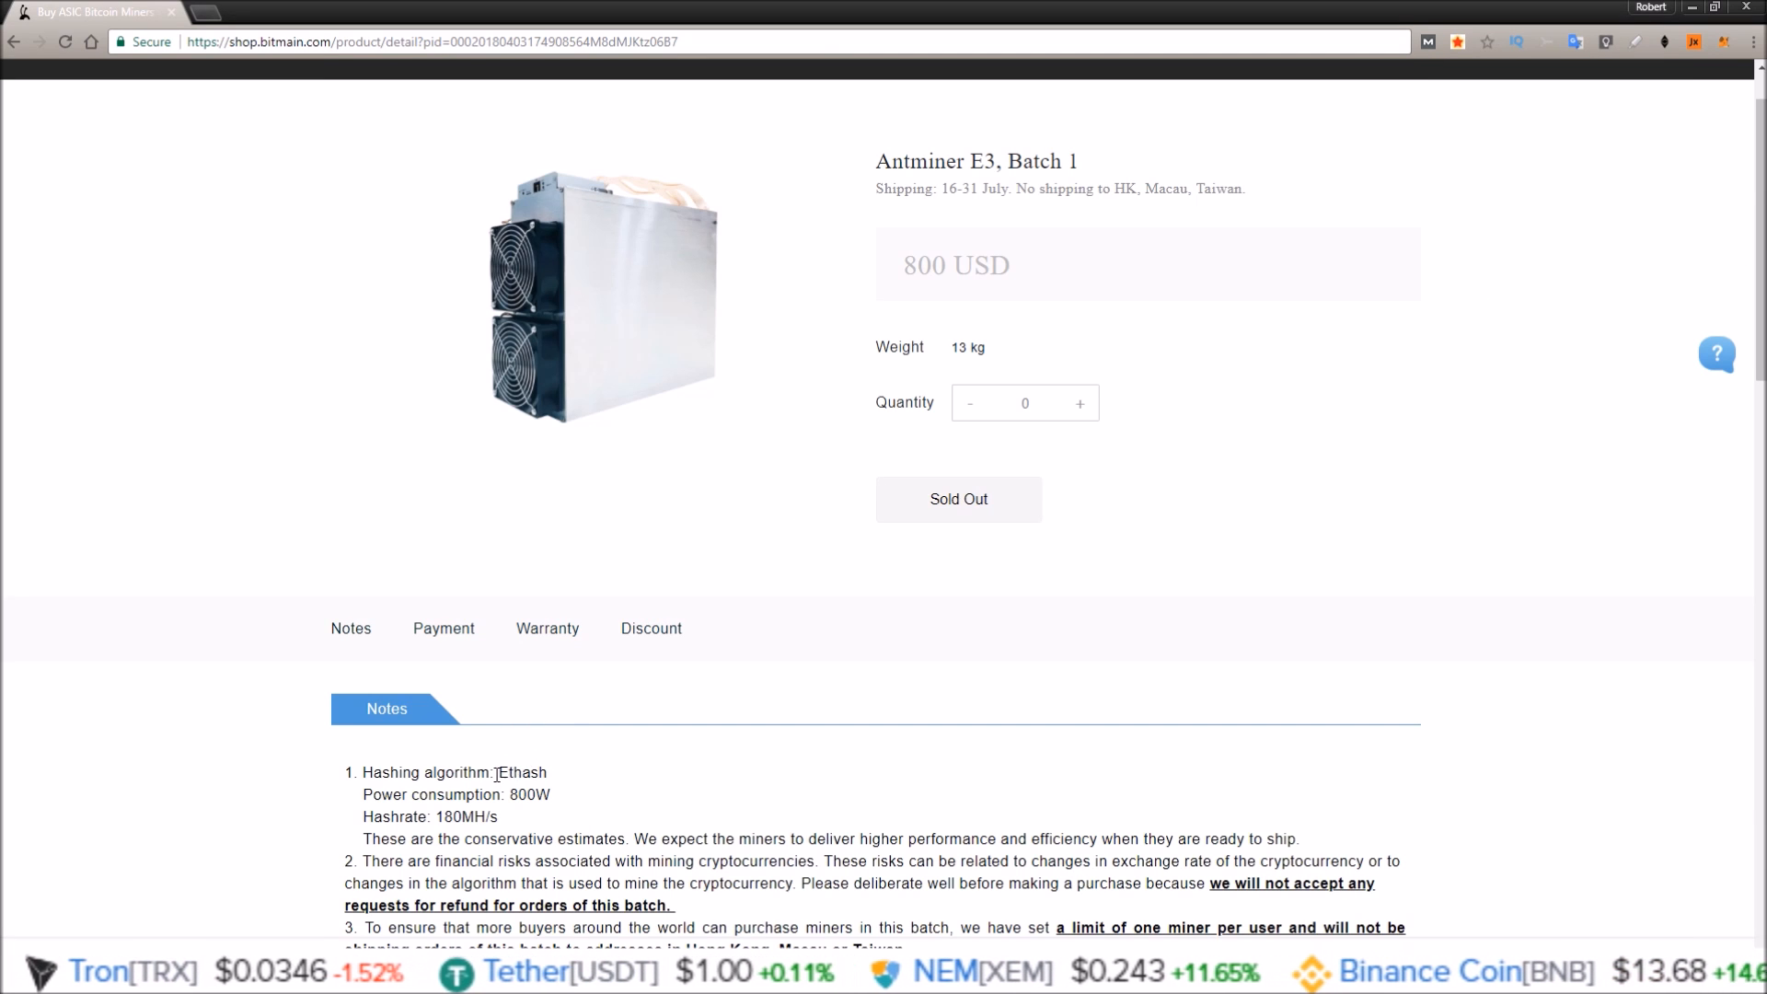
{"action": "double_click", "coordinate": [523, 772]}
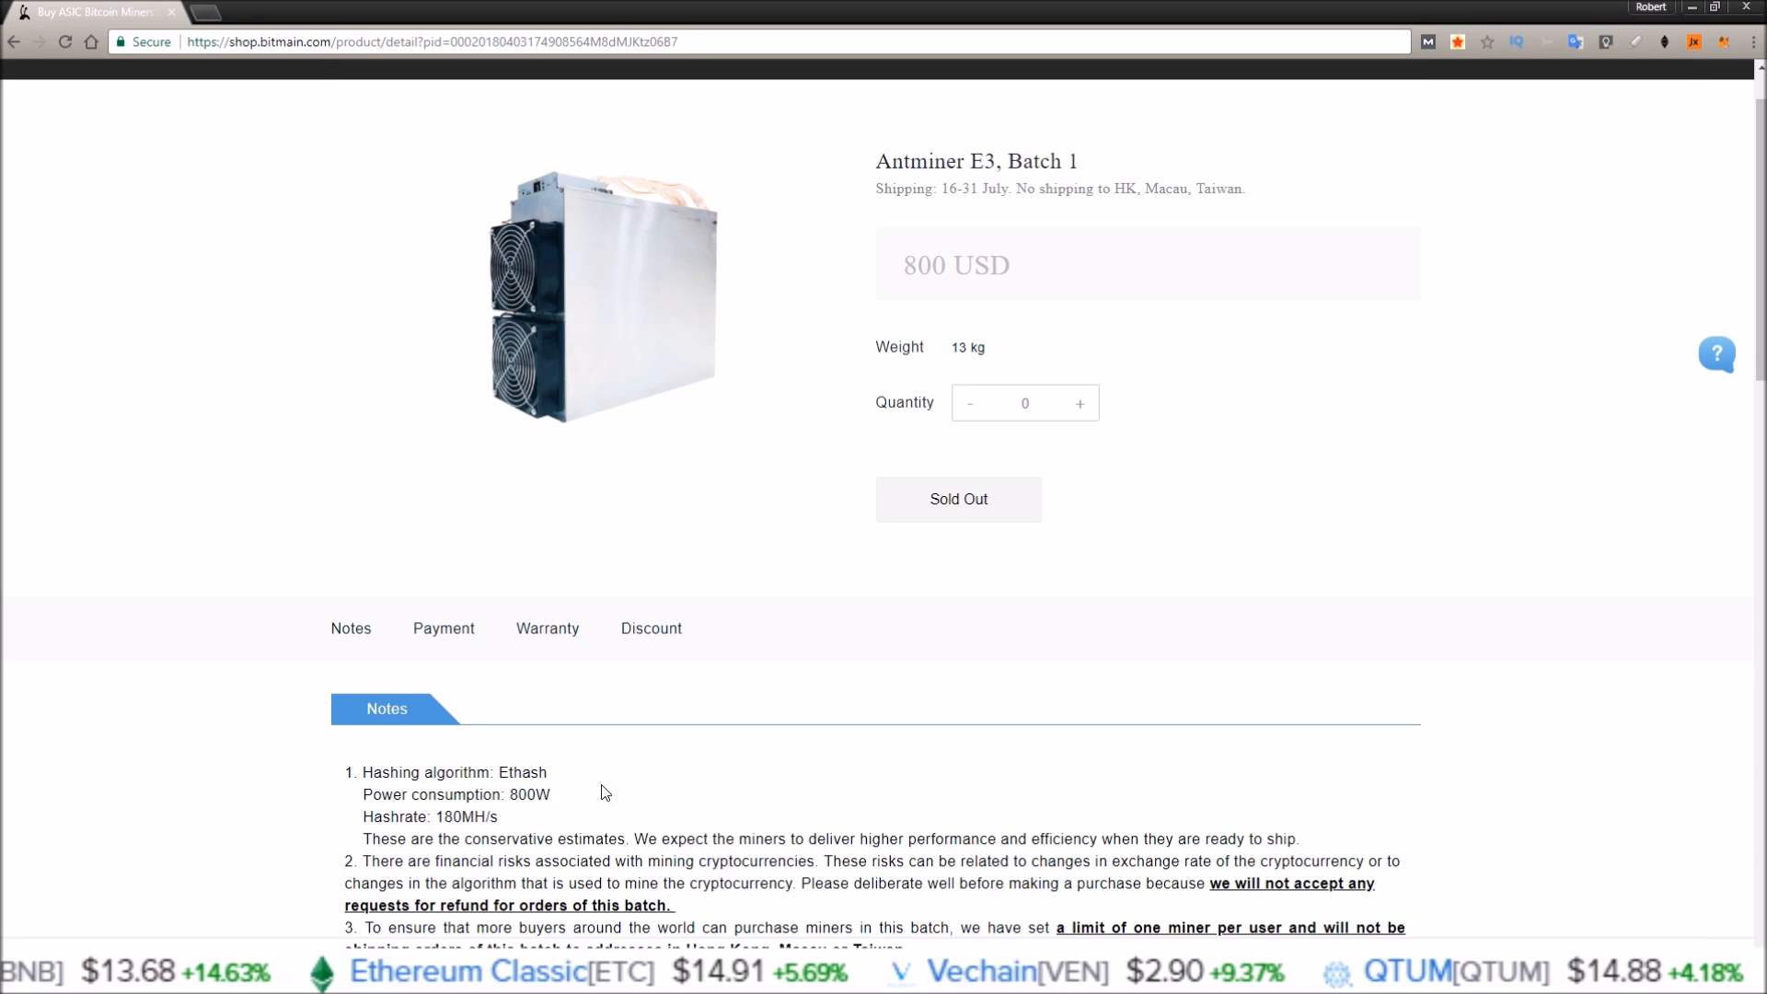
{"action": "double_click", "coordinate": [466, 816]}
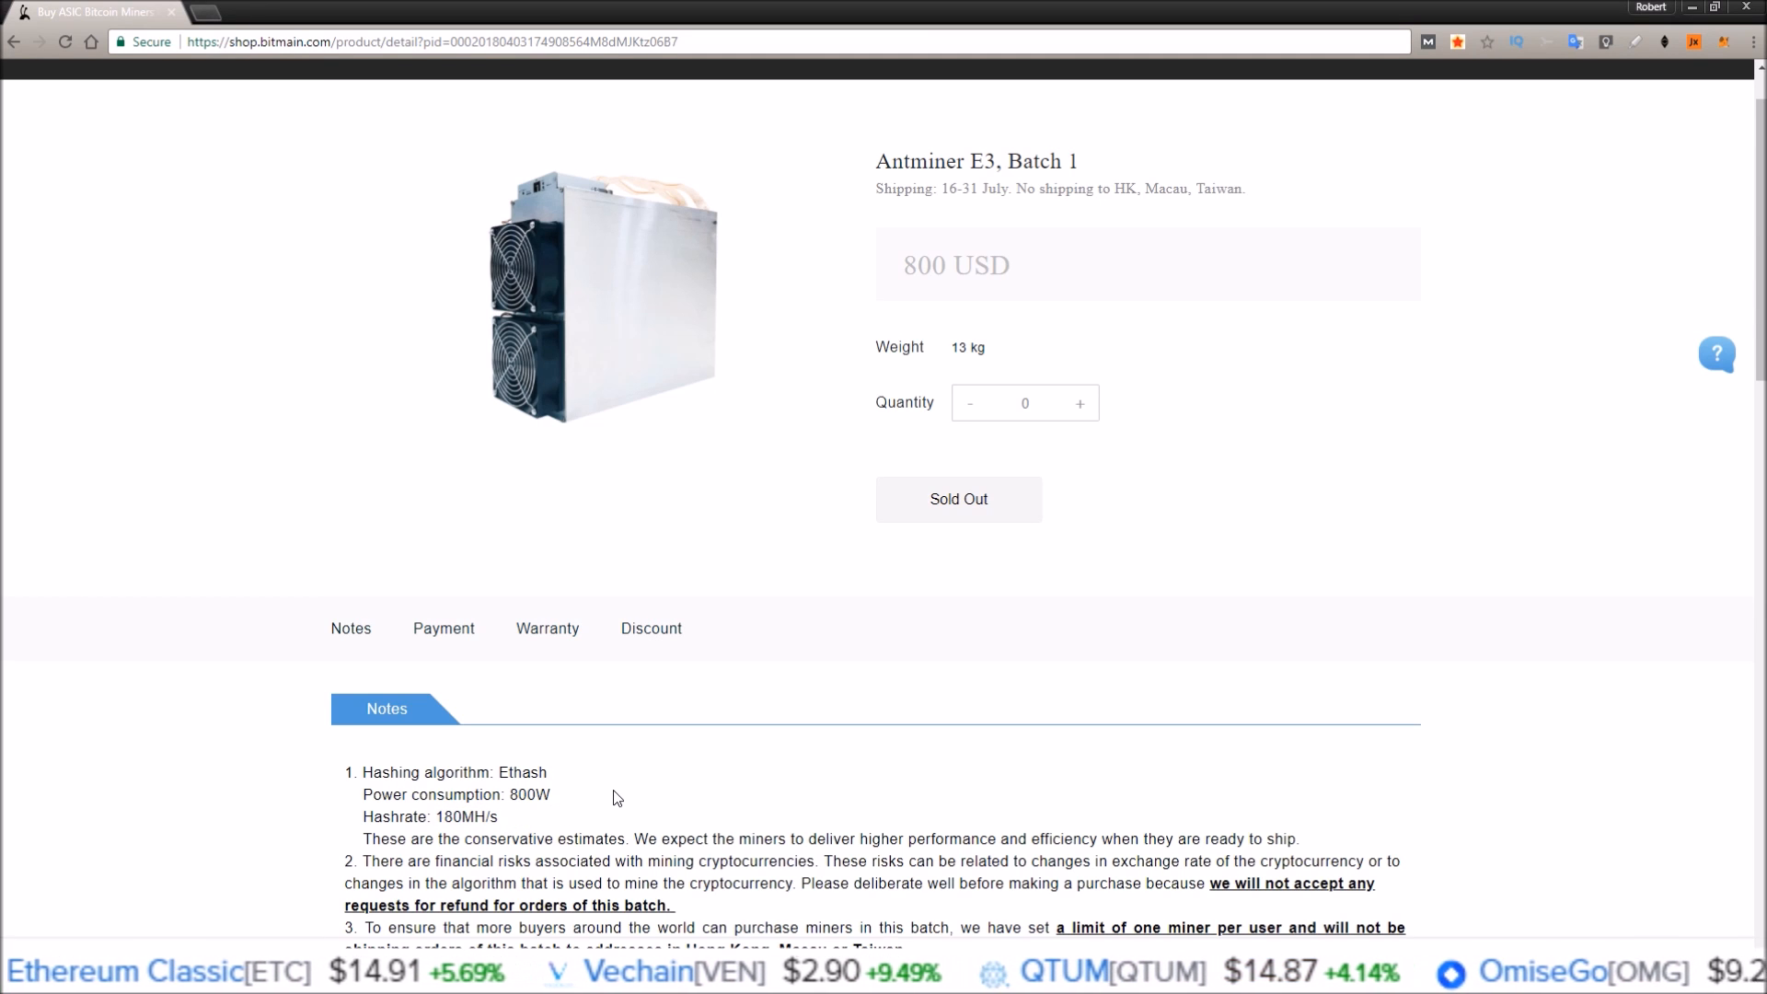
{"action": "mouse_move", "coordinate": [602, 792]}
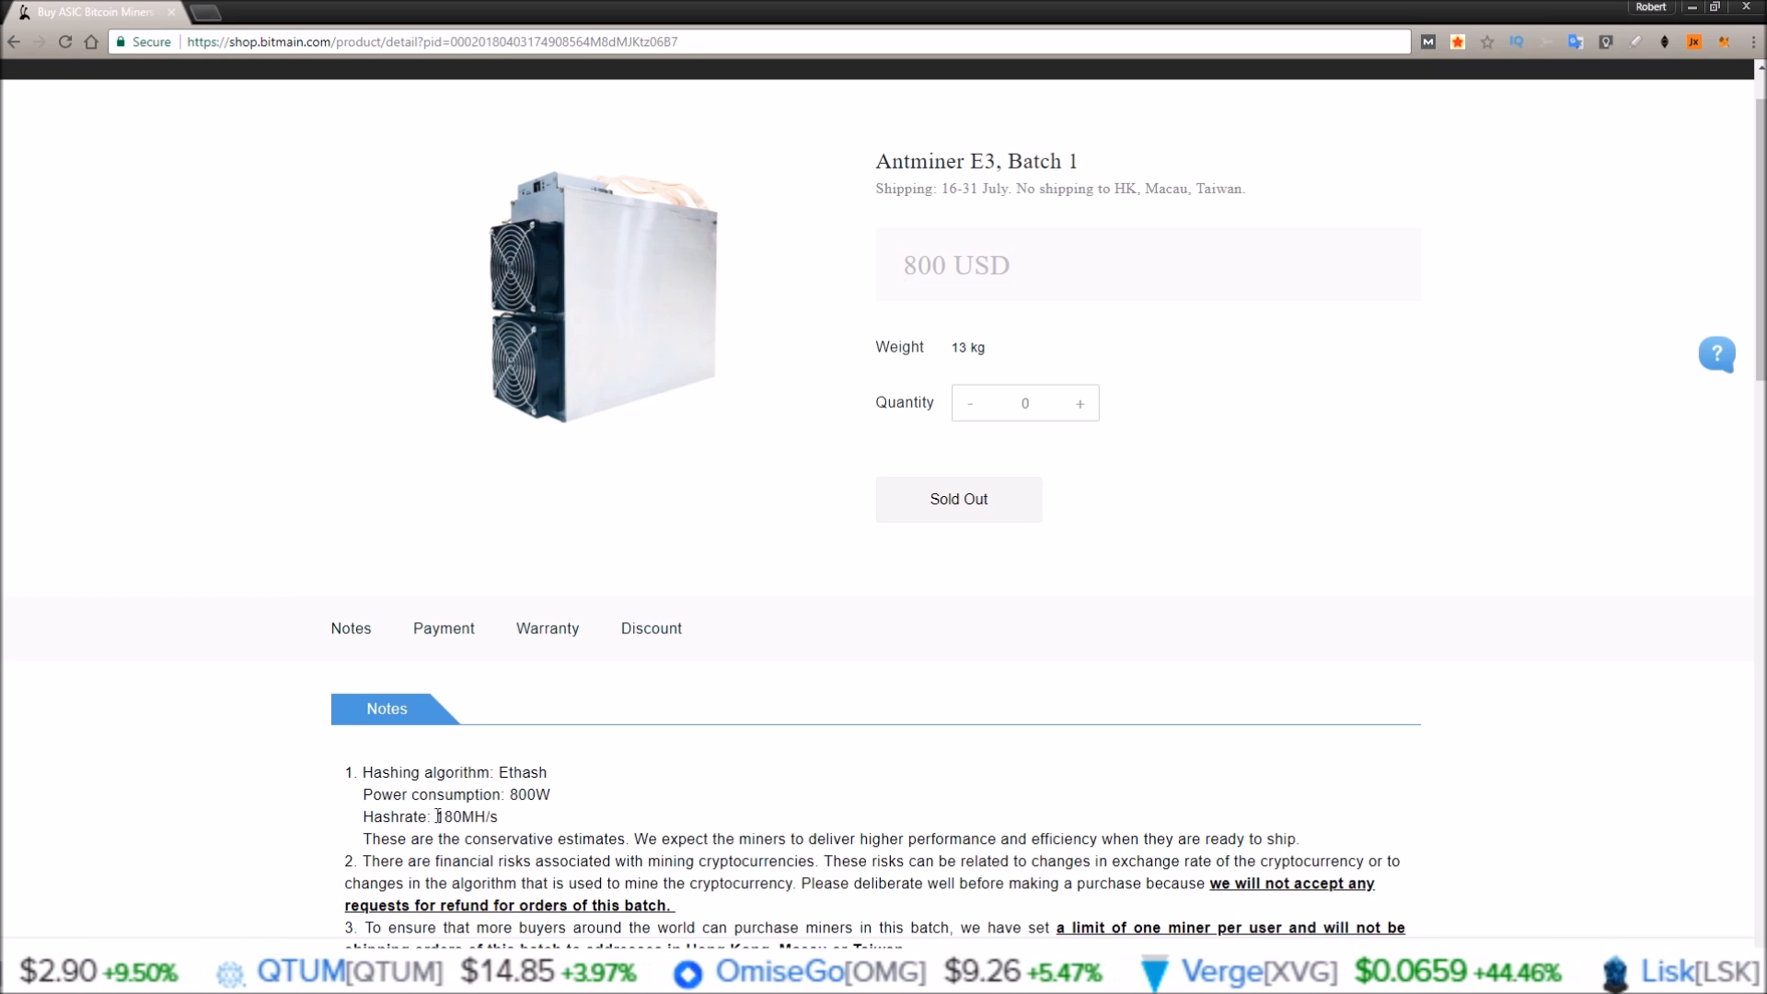
{"action": "double_click", "coordinate": [466, 817]}
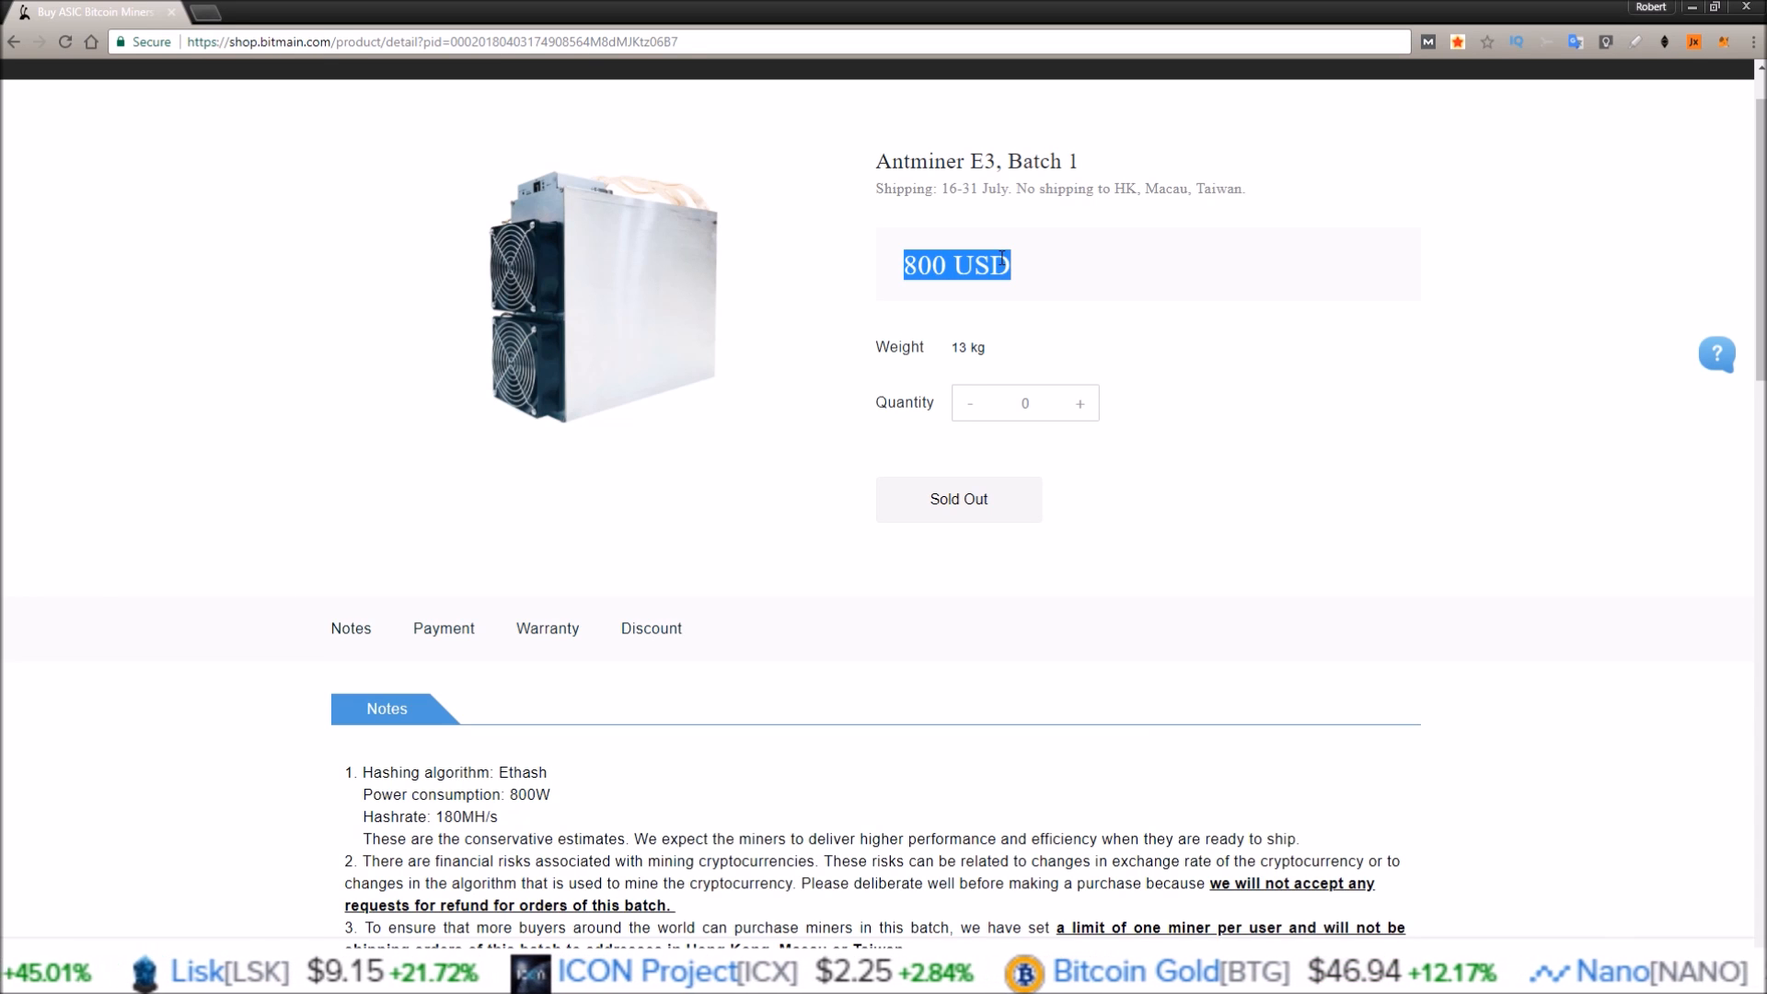
{"action": "mouse_move", "coordinate": [1033, 260]}
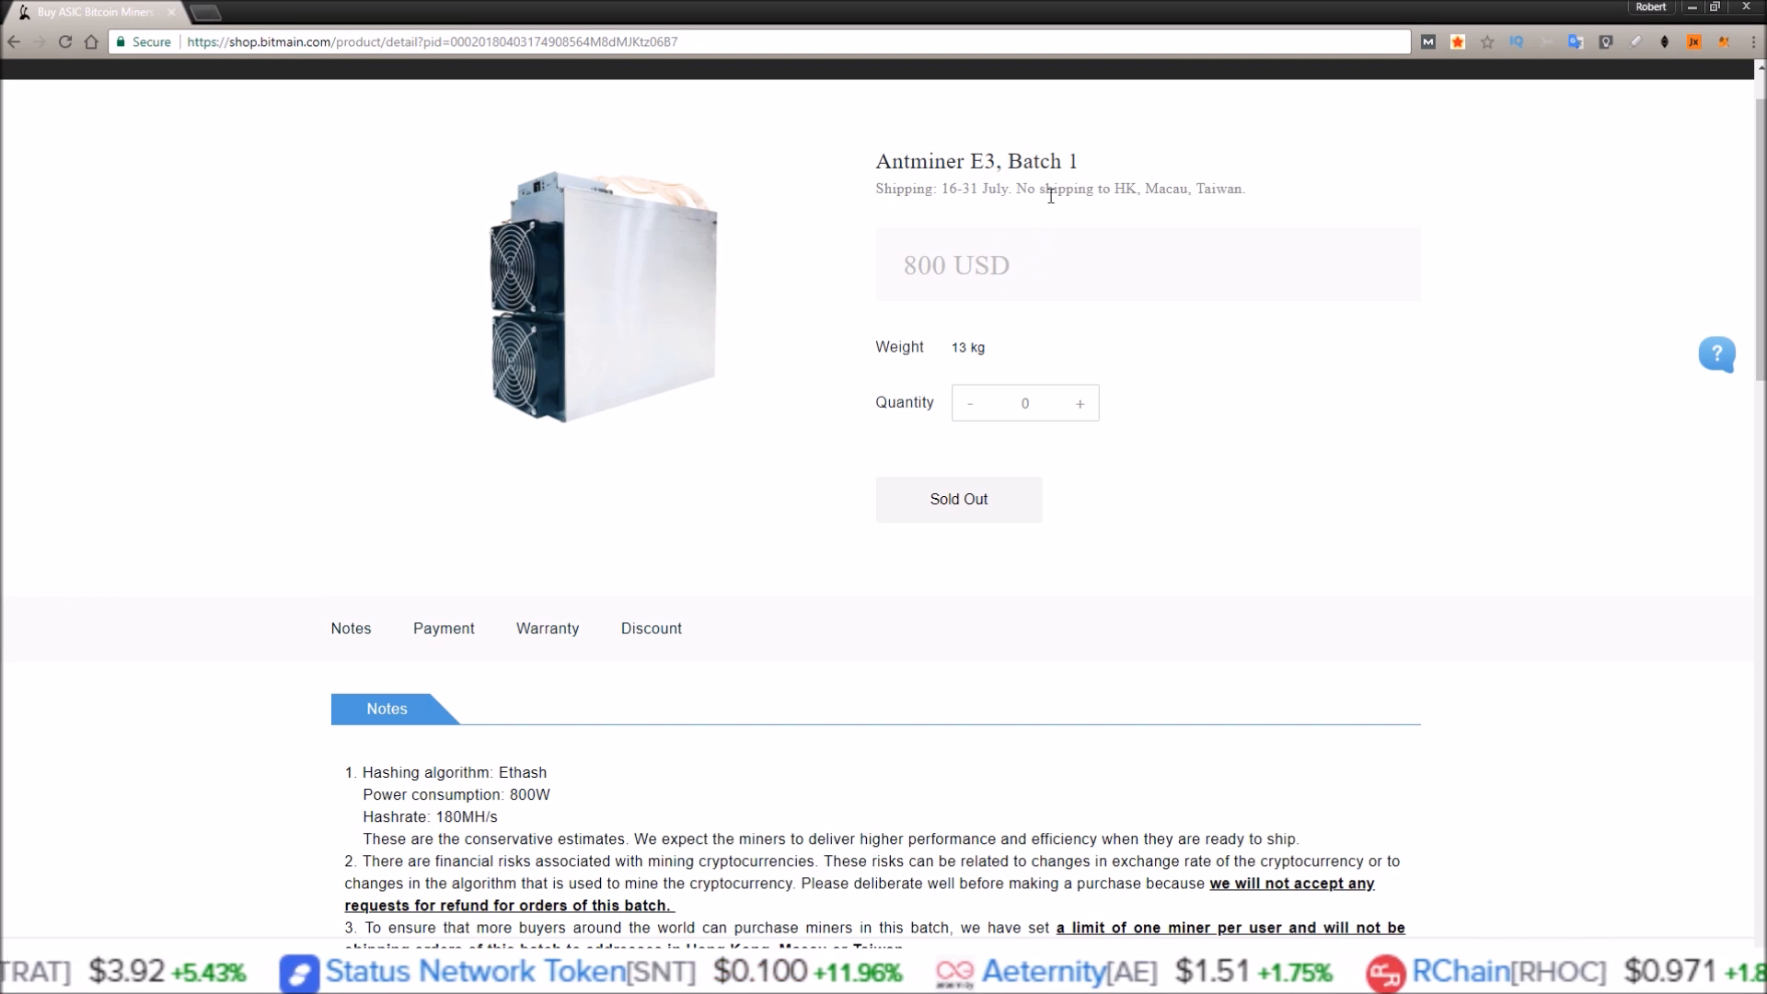
Step: Select the 180MH/s value beside Hashrate in the Antminer E3 notes
{"action": "double_click", "coordinate": [1039, 161]}
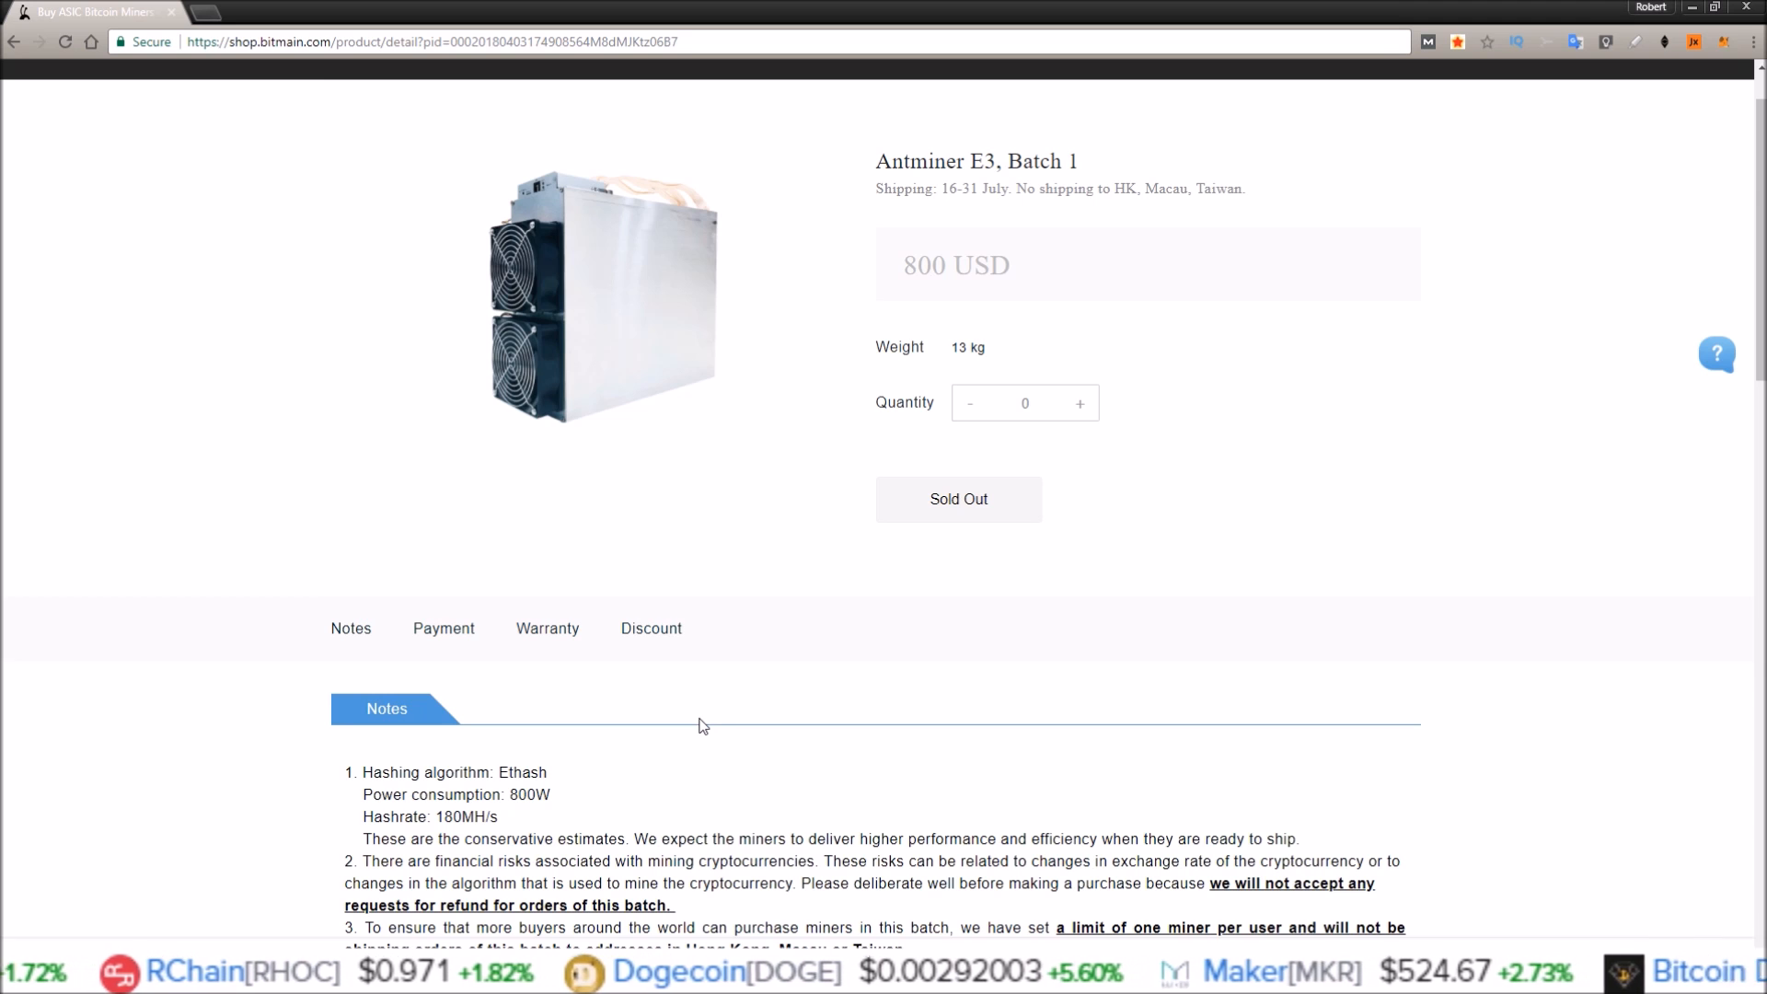
{"action": "mouse_move", "coordinate": [685, 735]}
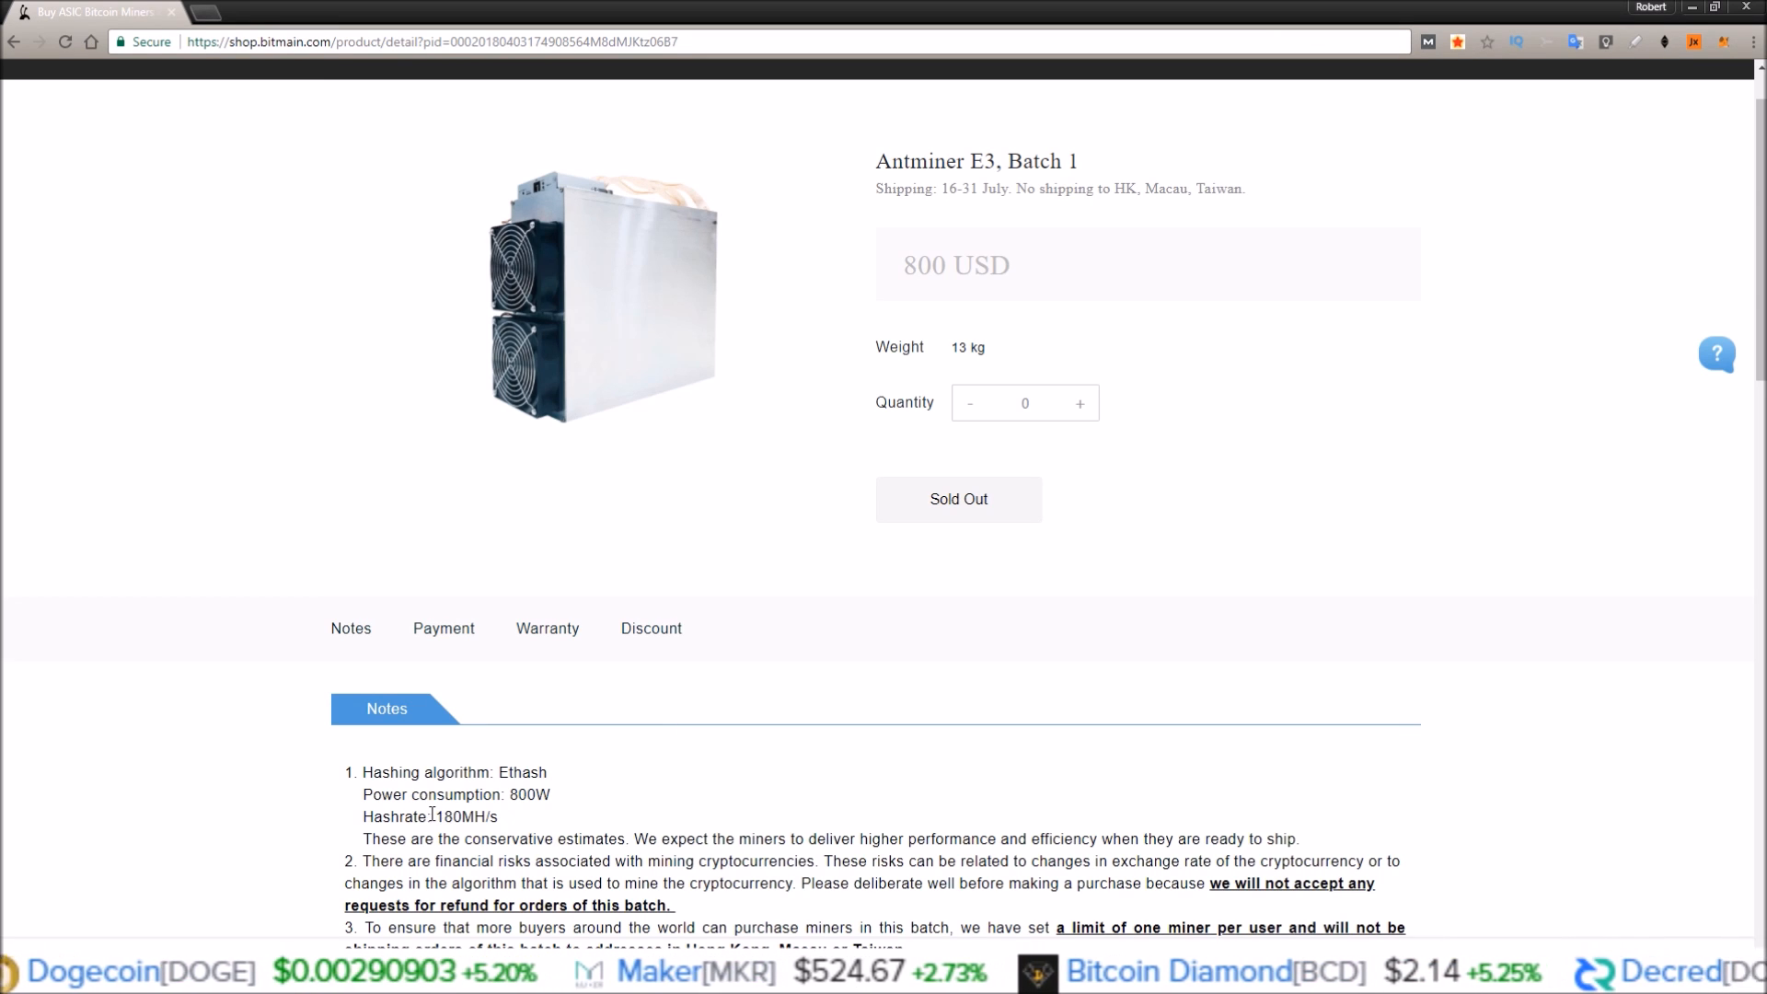
{"action": "double_click", "coordinate": [466, 816]}
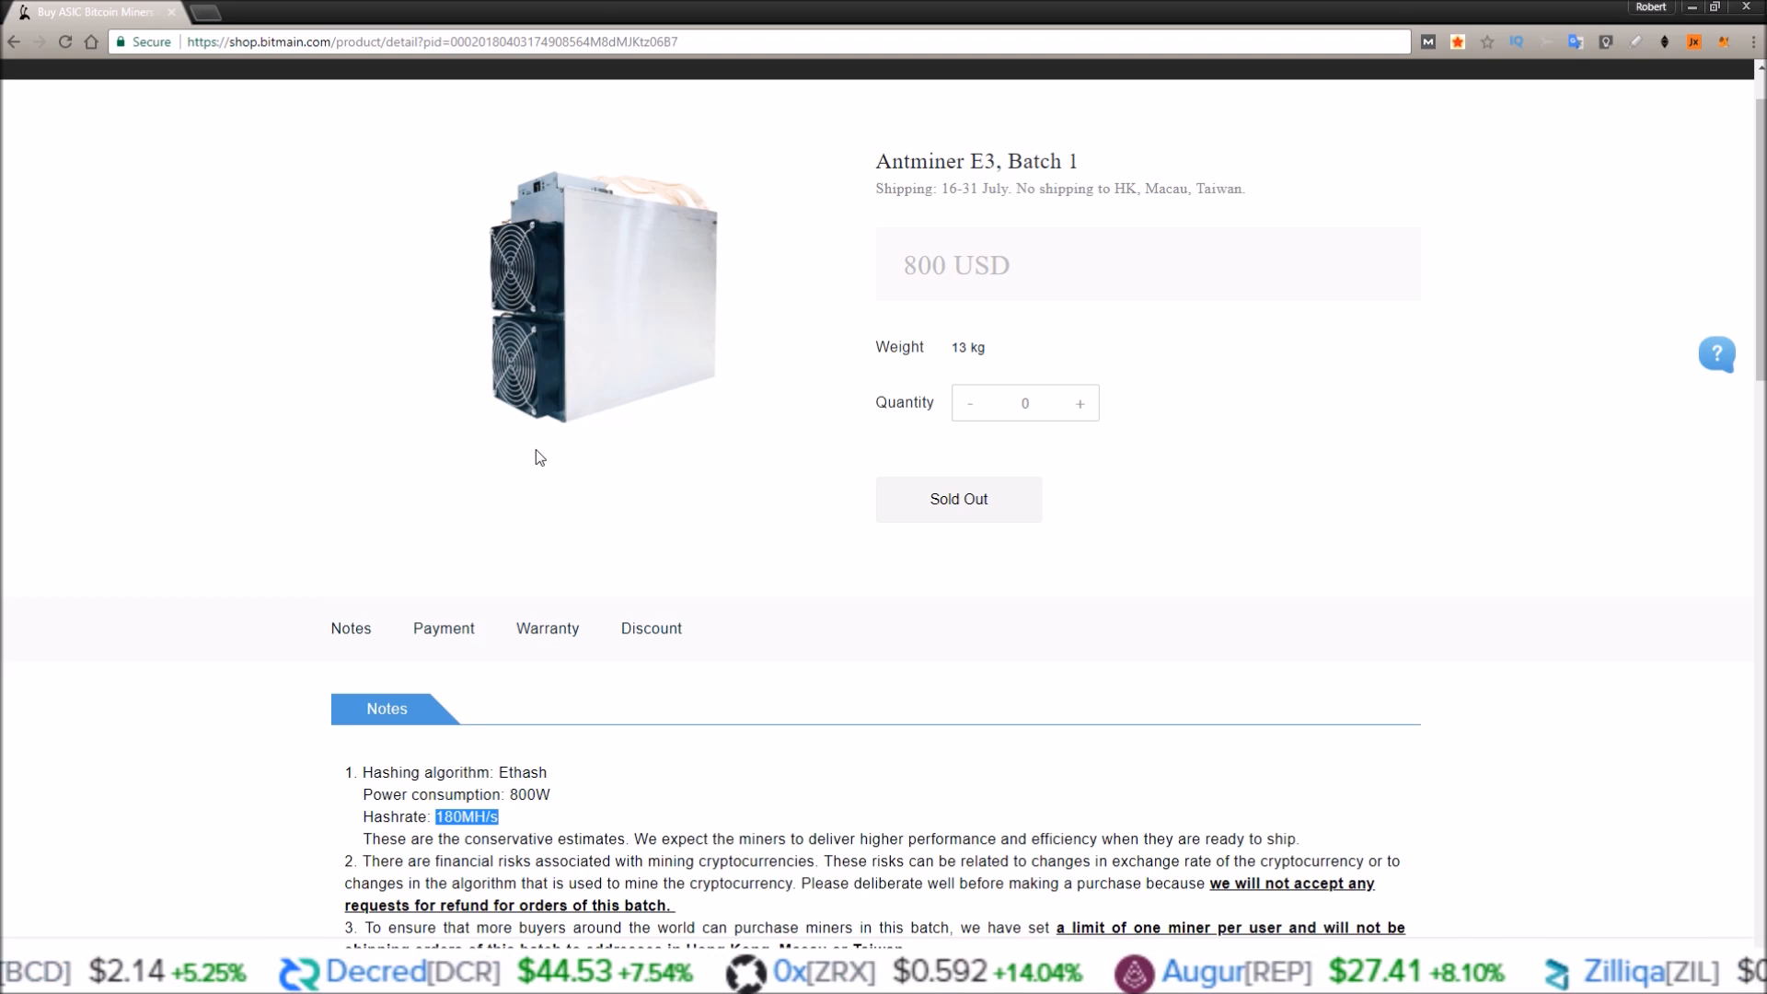
{"action": "mouse_move", "coordinate": [523, 476]}
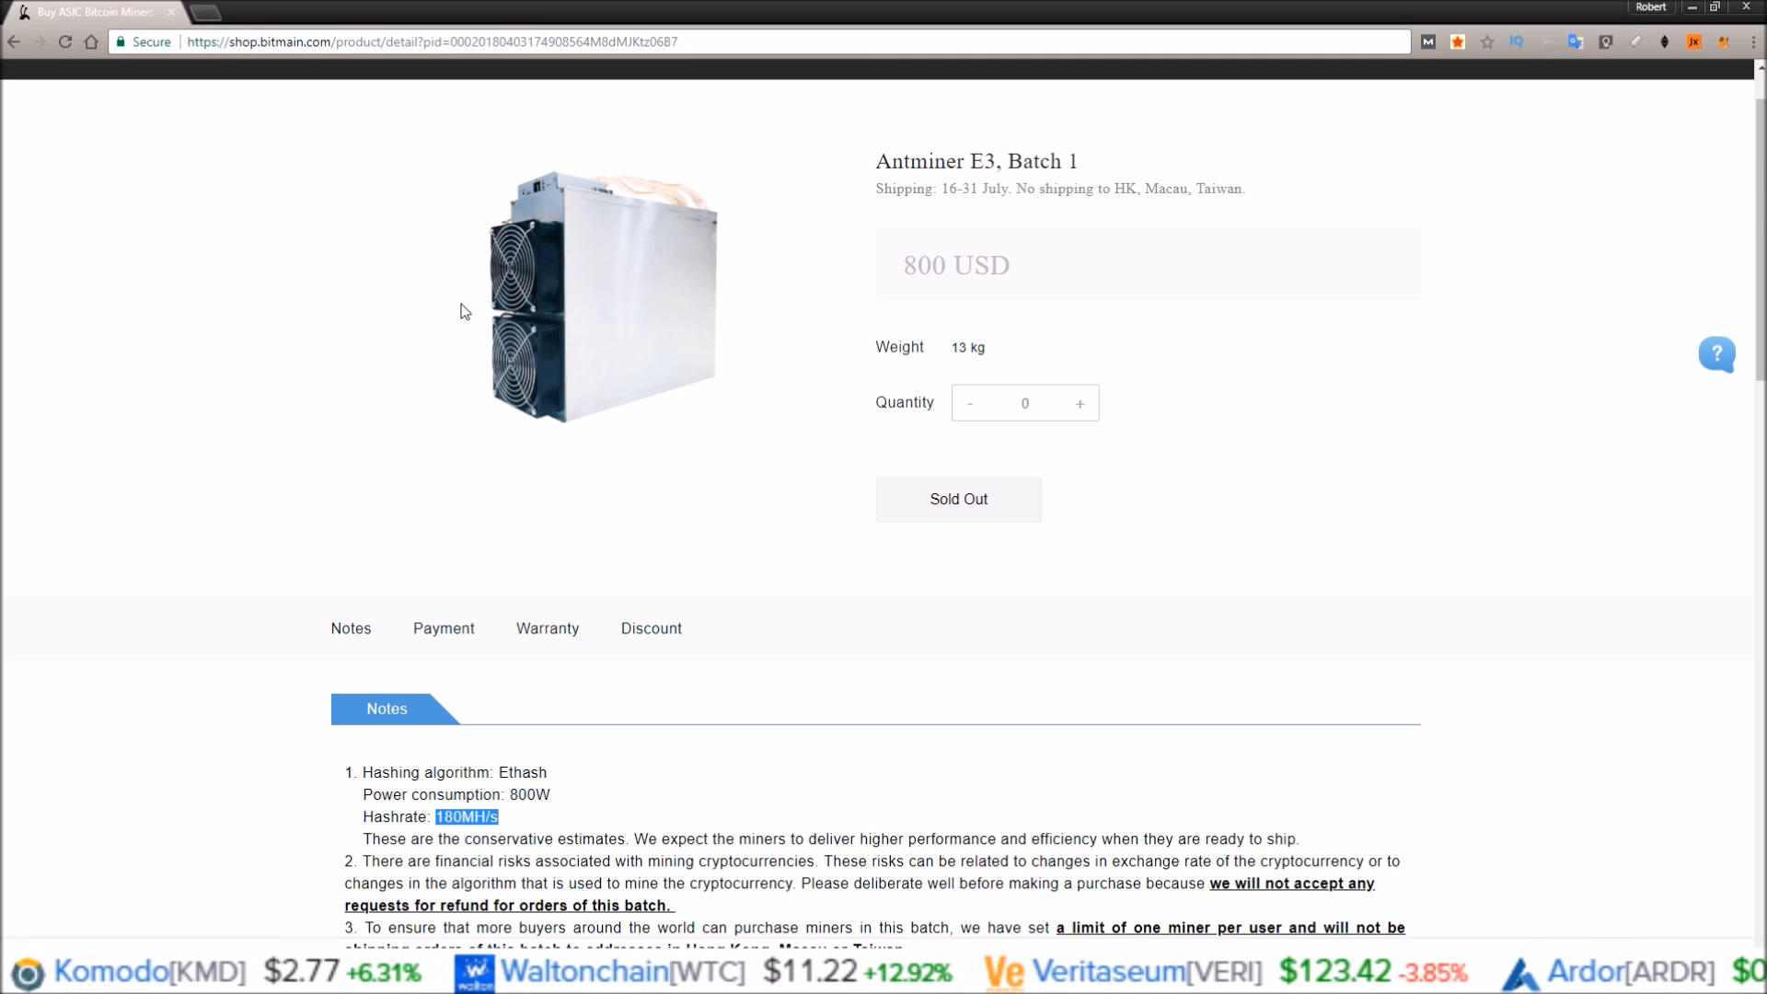
{"action": "mouse_move", "coordinate": [405, 489]}
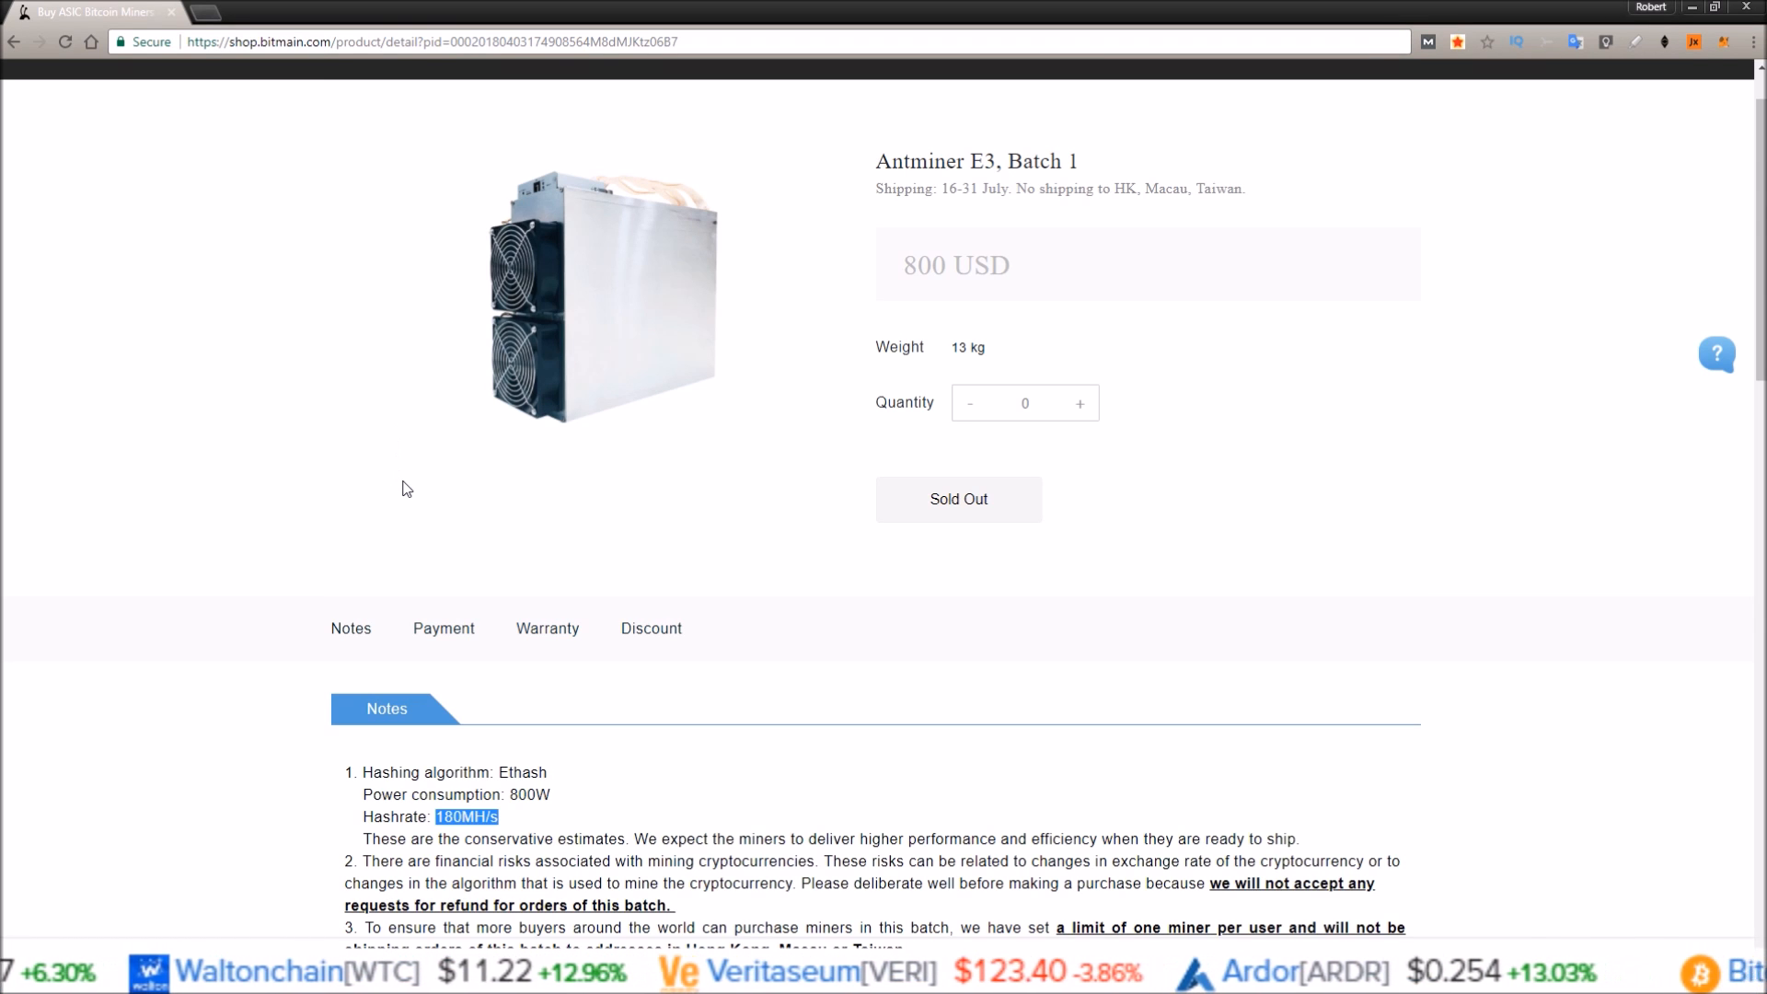